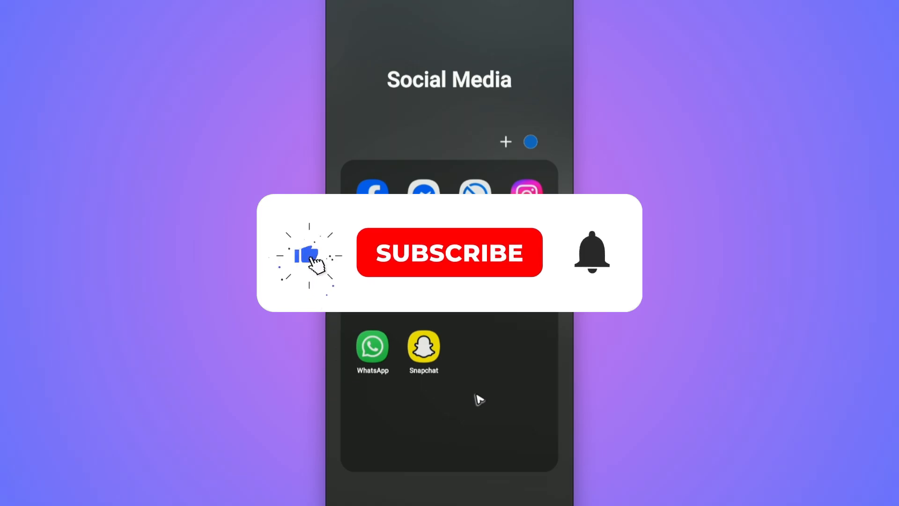
Launch the X app from the Social Media folder to reach the For you feed
{"action": "left_click", "coordinate": [449, 252]}
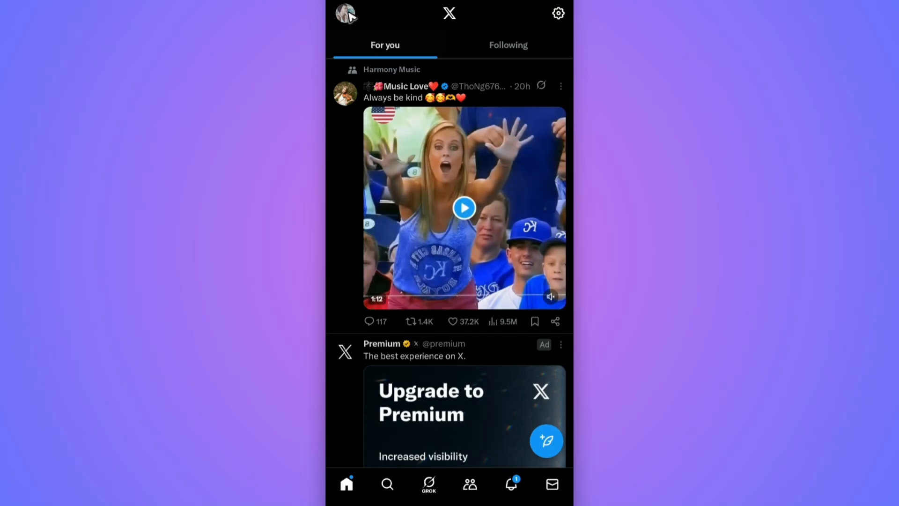
Show the account menu with its Settings & Support options expanded
{"action": "left_click", "coordinate": [345, 12]}
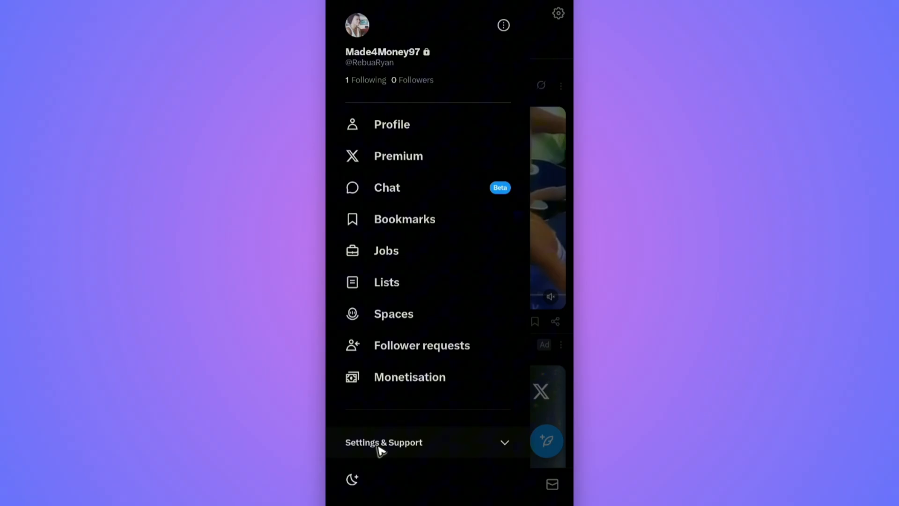
{"action": "left_click", "coordinate": [384, 442]}
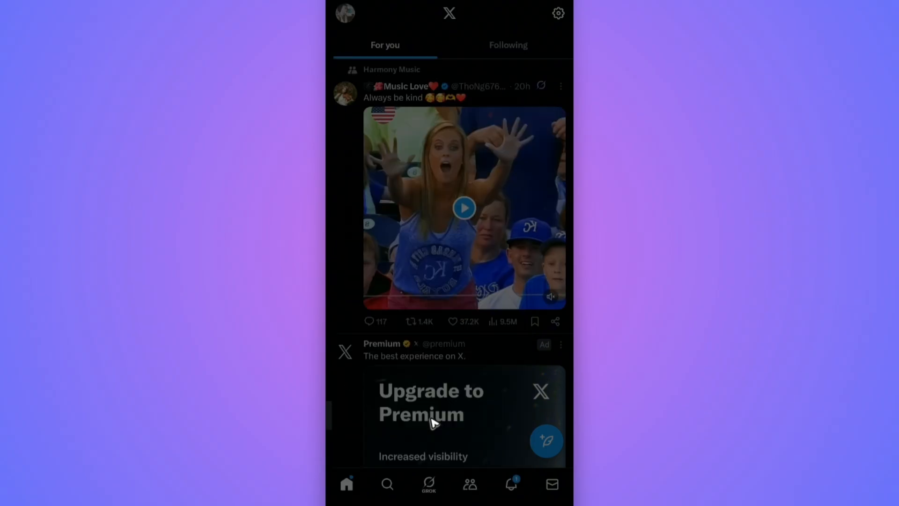
Reach Account information's Country setting so the country list appears
{"action": "left_click", "coordinate": [557, 12]}
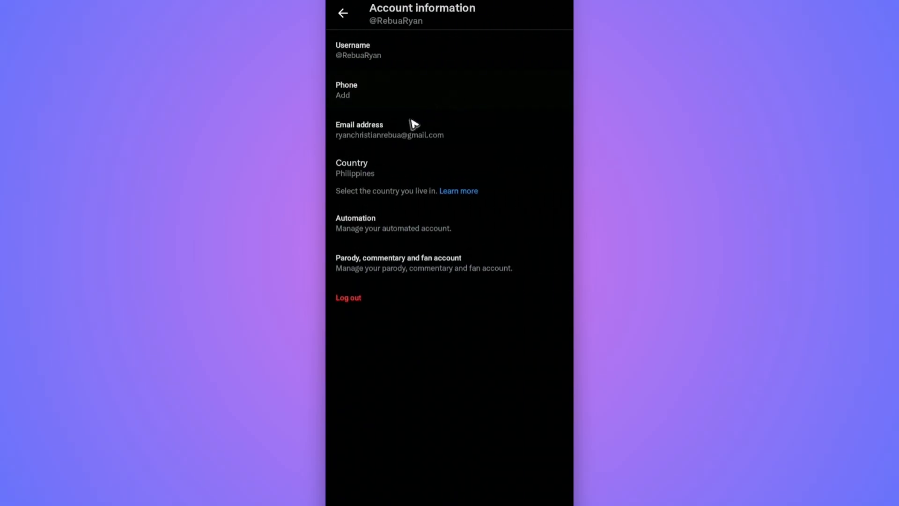
{"action": "left_click", "coordinate": [354, 167]}
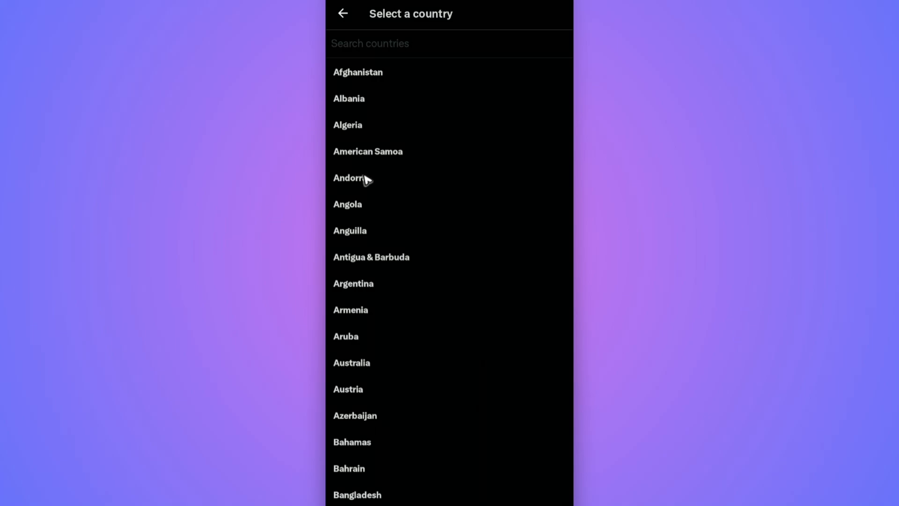
{"action": "mouse_move", "coordinate": [370, 49]}
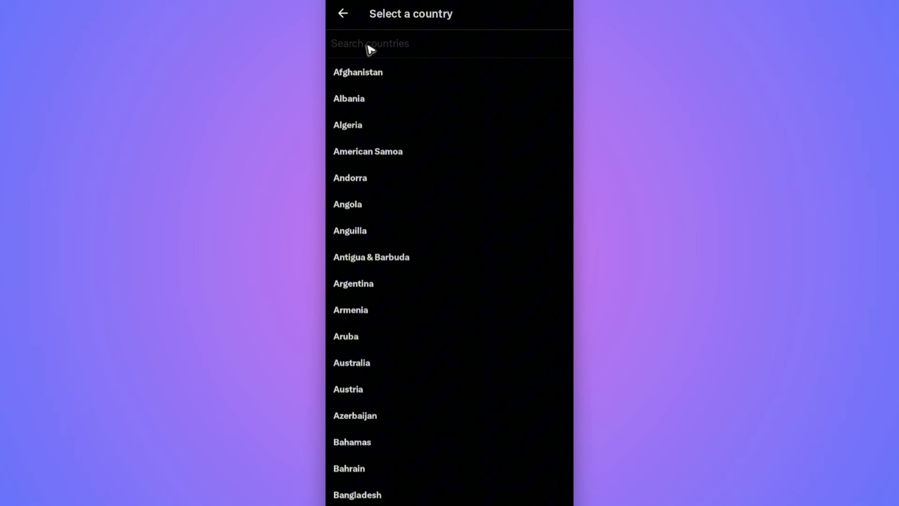
Search 'unite' and select United States as the account's country
{"action": "type", "text": "unite"}
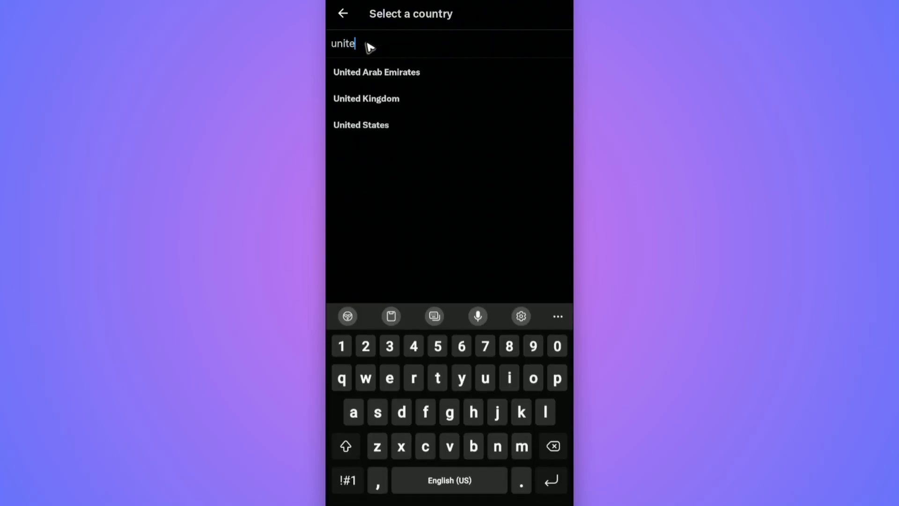
{"action": "left_click", "coordinate": [361, 125]}
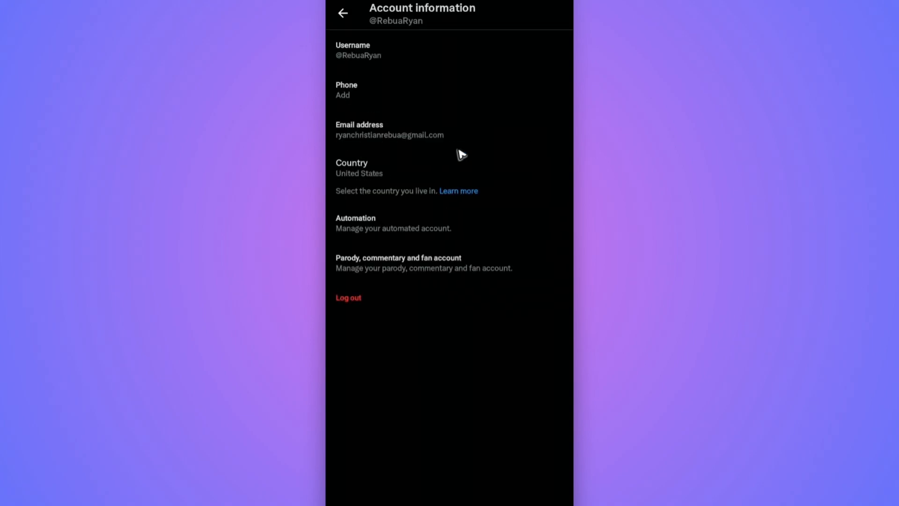
{"action": "mouse_move", "coordinate": [372, 178]}
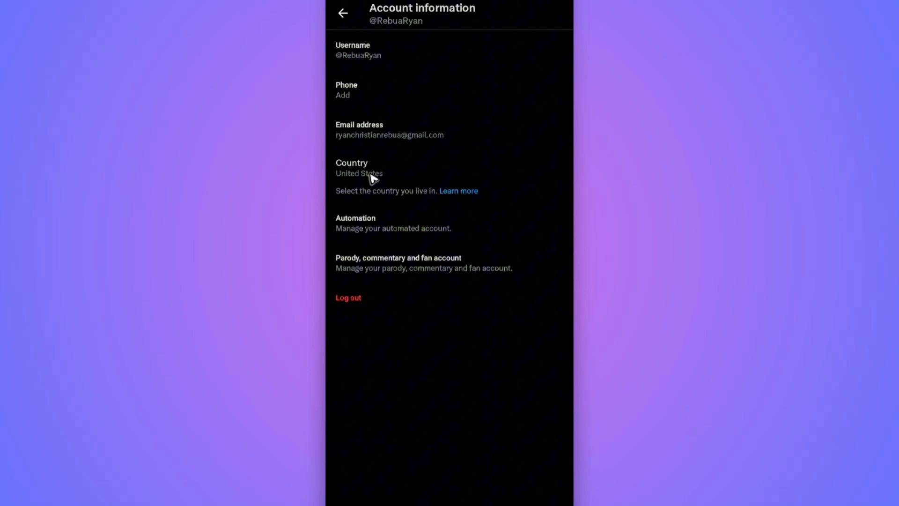
{"action": "mouse_move", "coordinate": [366, 59]}
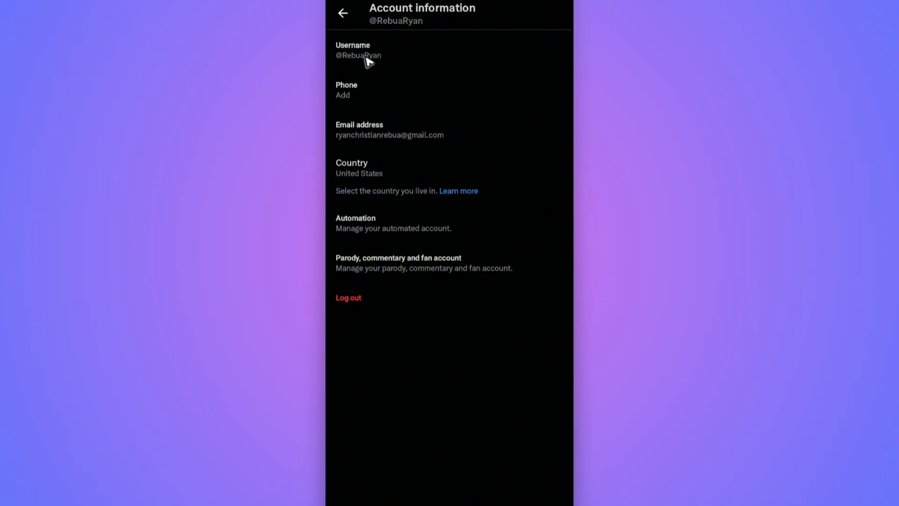
Return from Account information to the Your account settings page
{"action": "left_click", "coordinate": [343, 13]}
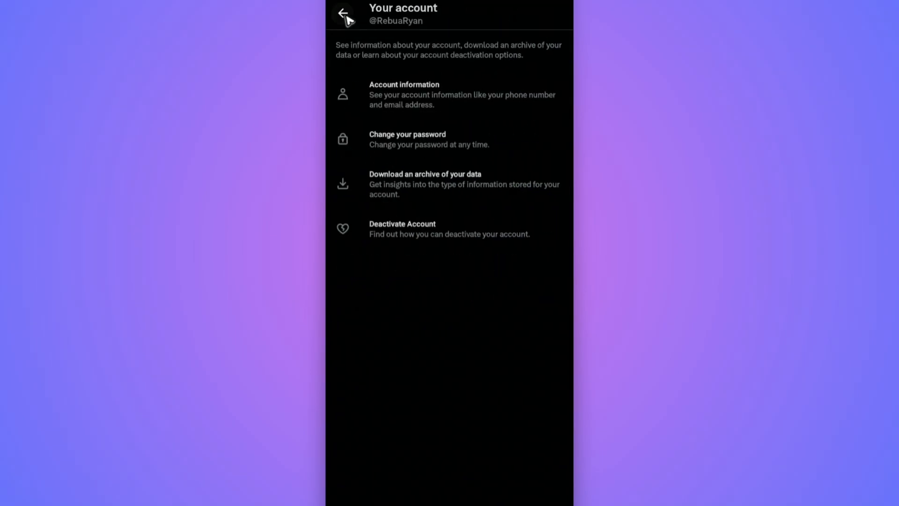
Reach Location information under Privacy and safety from the main settings list
{"action": "left_click", "coordinate": [343, 13]}
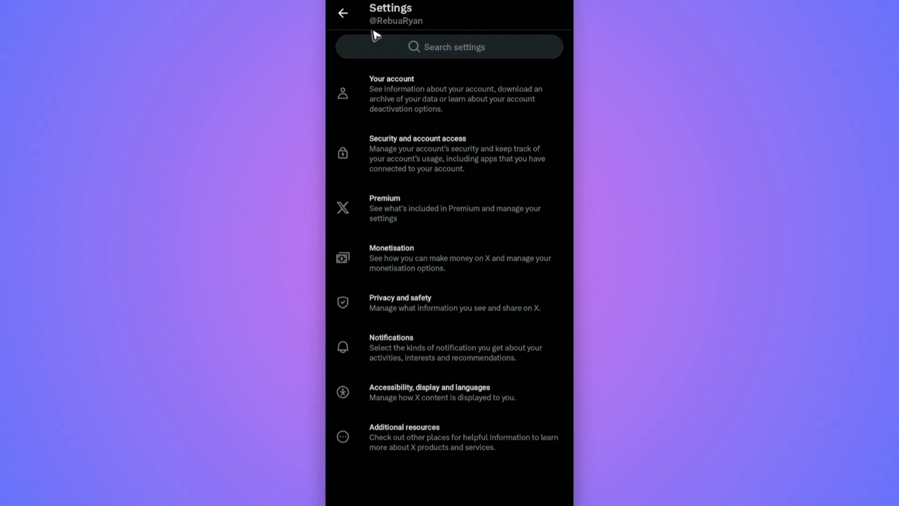
{"action": "mouse_move", "coordinate": [415, 308]}
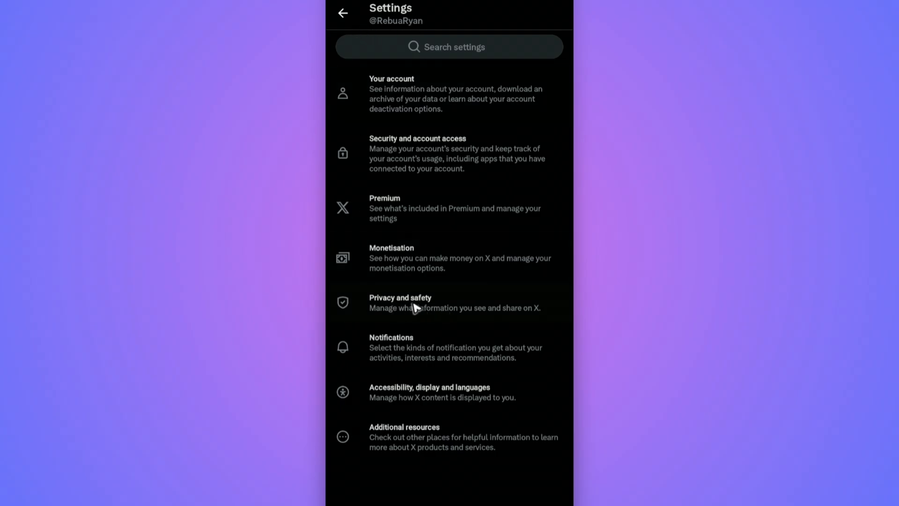
{"action": "left_click", "coordinate": [400, 303]}
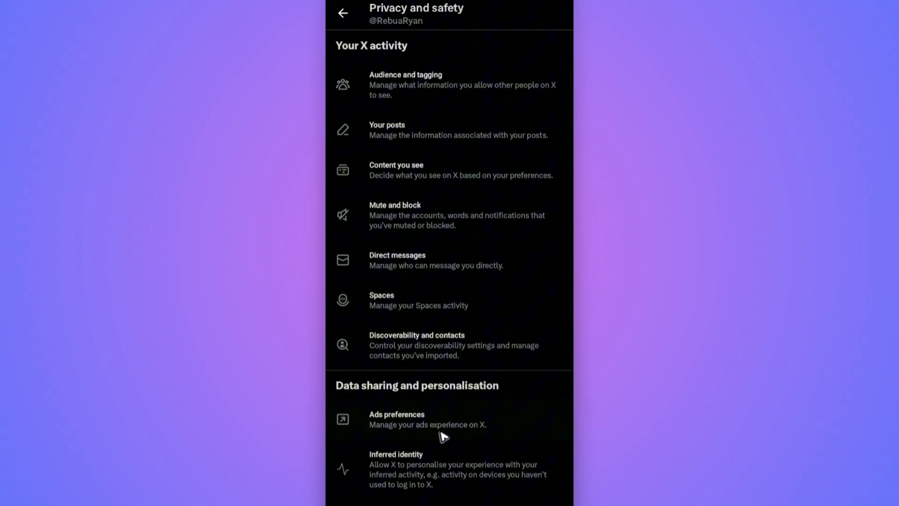
{"action": "scroll", "scroll_direction": "down", "scroll_amount": 3}
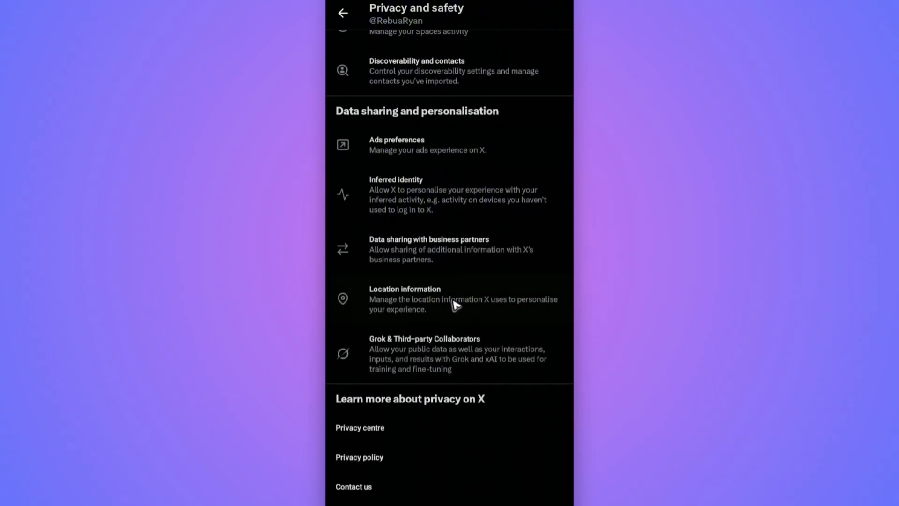
{"action": "left_click", "coordinate": [405, 298]}
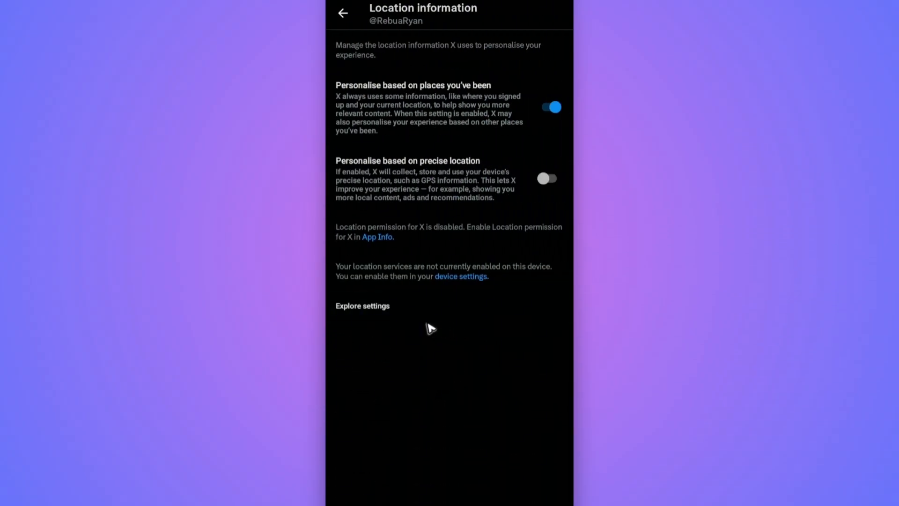
Switch on Explore's 'Show content in this location' and 'Trends for you', then return to Home
{"action": "left_click", "coordinate": [363, 306]}
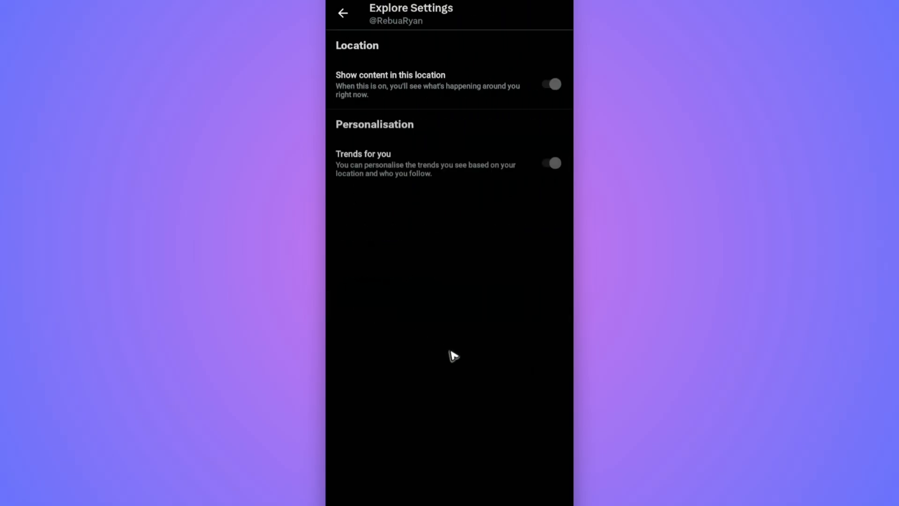
{"action": "left_click", "coordinate": [550, 84]}
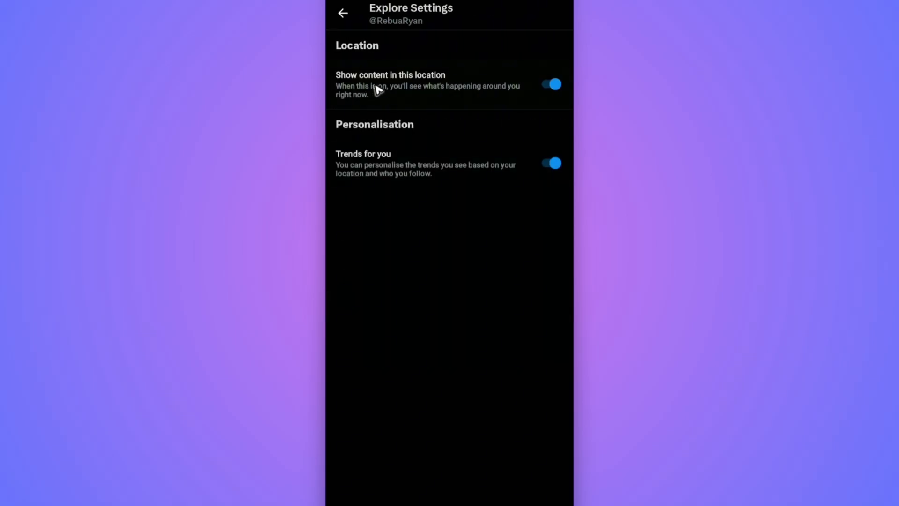
{"action": "left_click", "coordinate": [551, 84]}
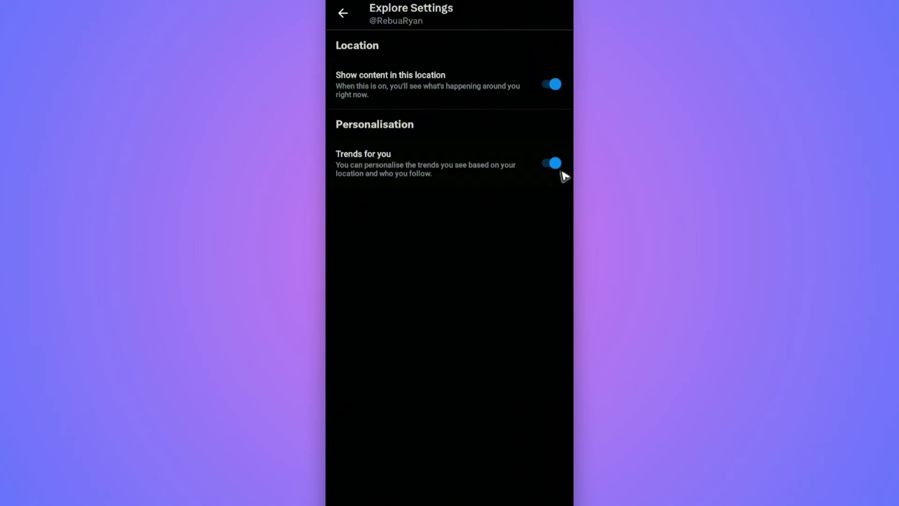
{"action": "mouse_move", "coordinate": [533, 182]}
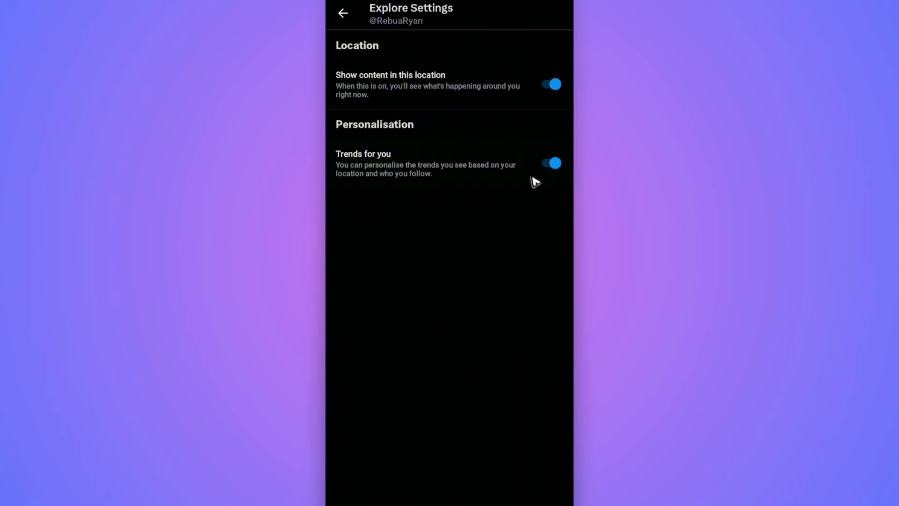
{"action": "mouse_move", "coordinate": [421, 83]}
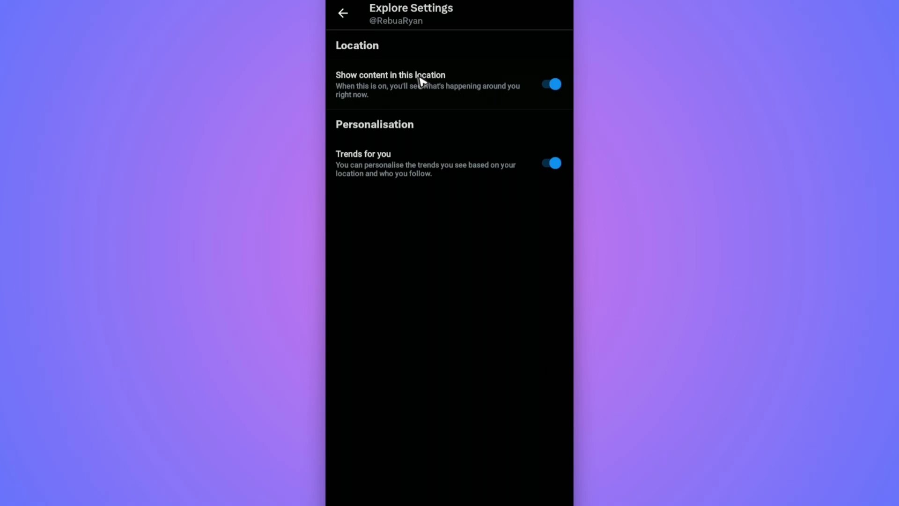
{"action": "mouse_move", "coordinate": [448, 101]}
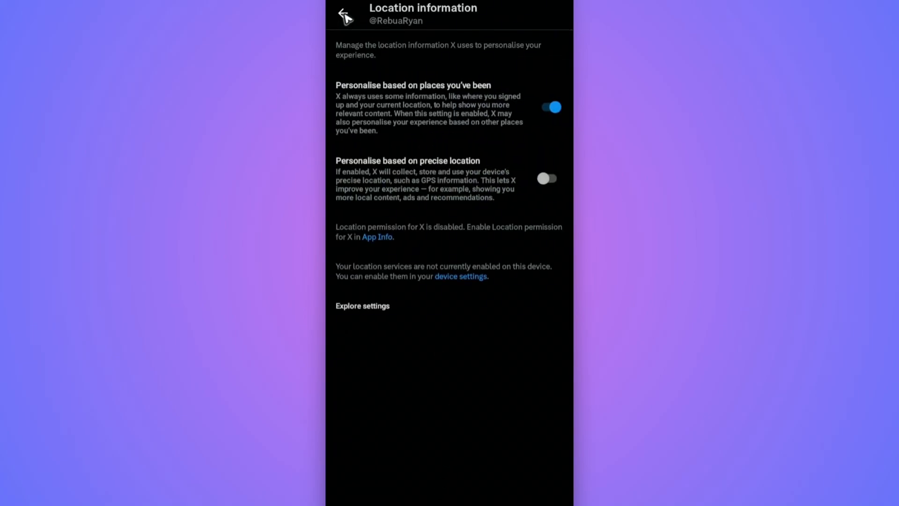
{"action": "left_click", "coordinate": [345, 15]}
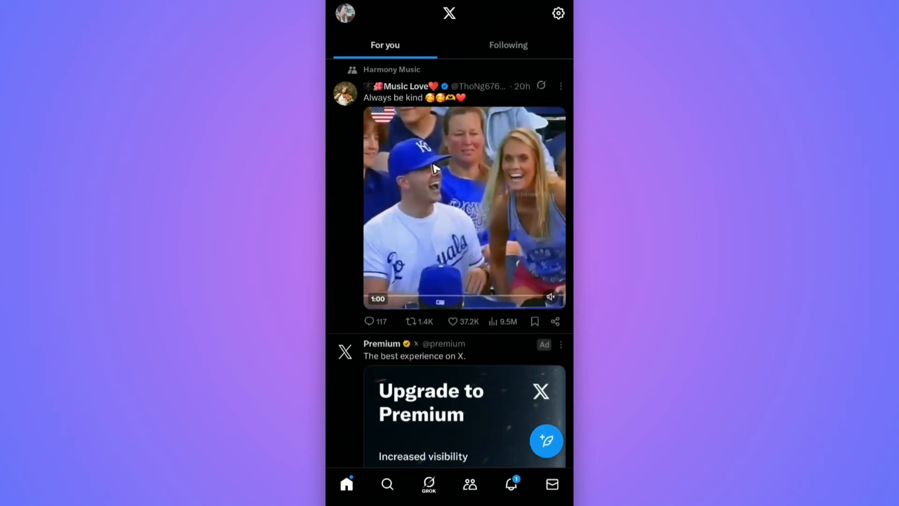